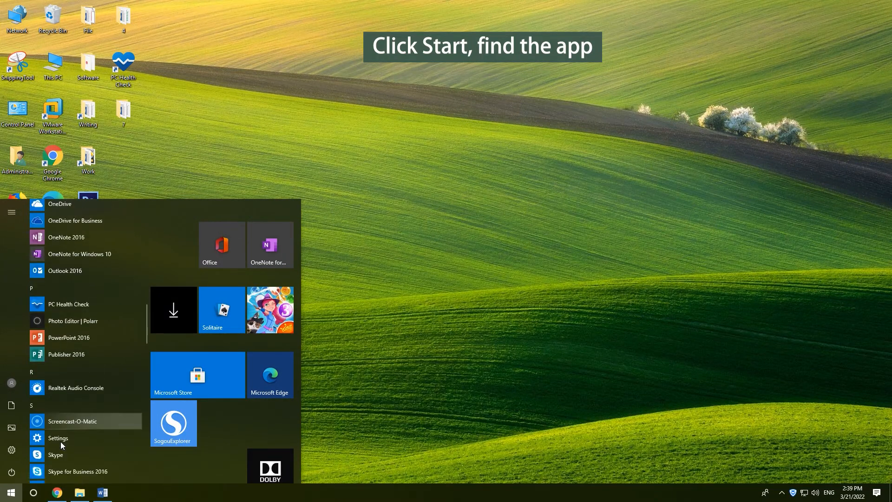
Step: Uninstall the unwanted app from its Start menu context menu and confirm the removal
right_click(56, 410)
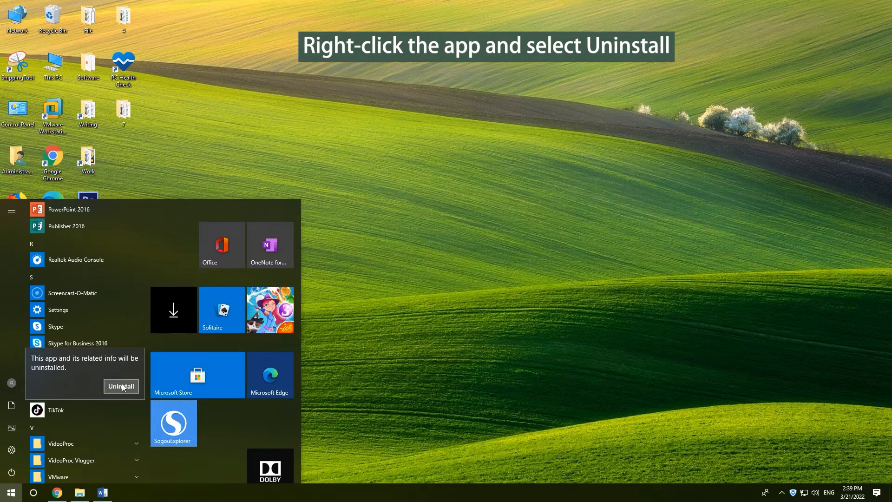
click(121, 385)
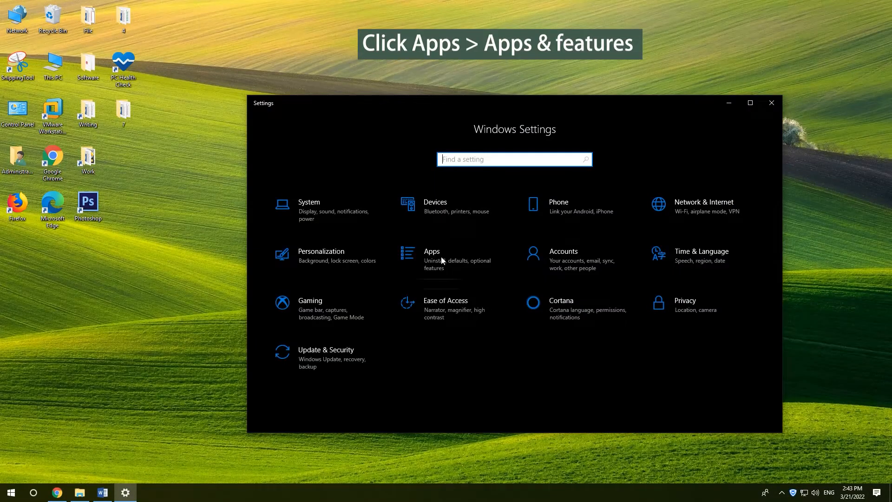
Step: Uninstall TikTok from Apps & features, confirm, and close Settings
click(431, 251)
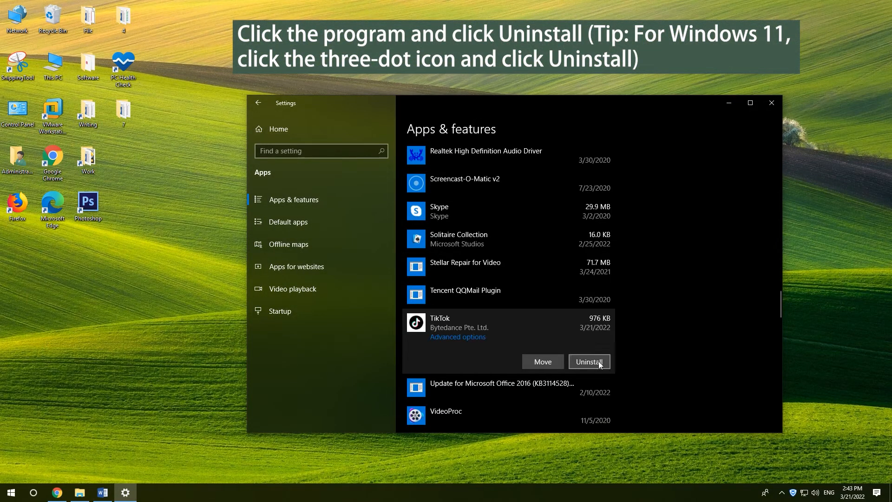
click(588, 362)
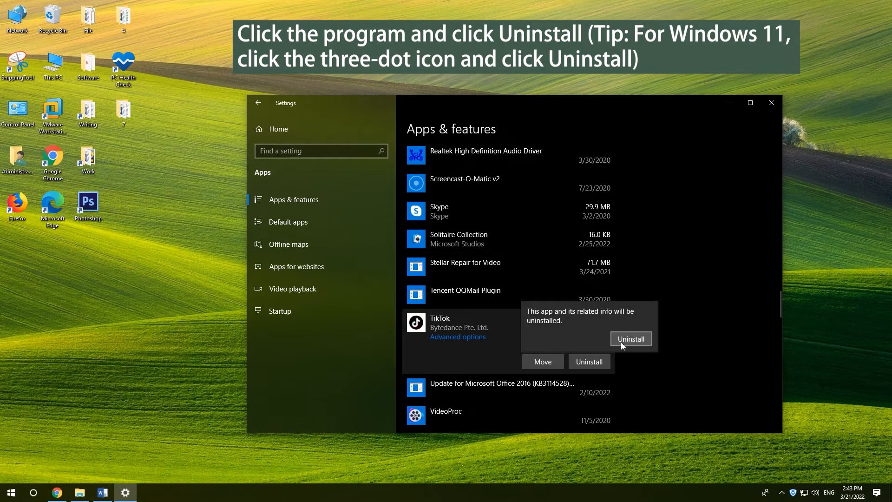
click(630, 339)
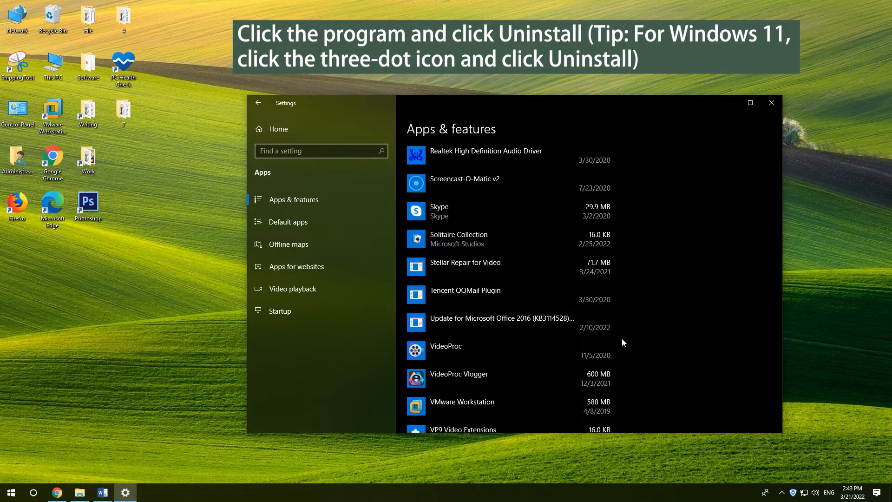
click(772, 103)
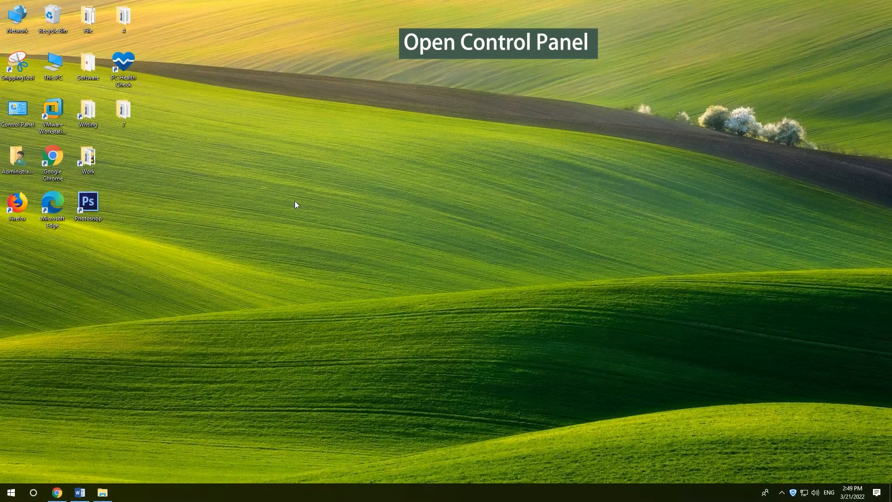
Step: Search the taskbar for 'control panel' and open Control Panel from the results
click(33, 492)
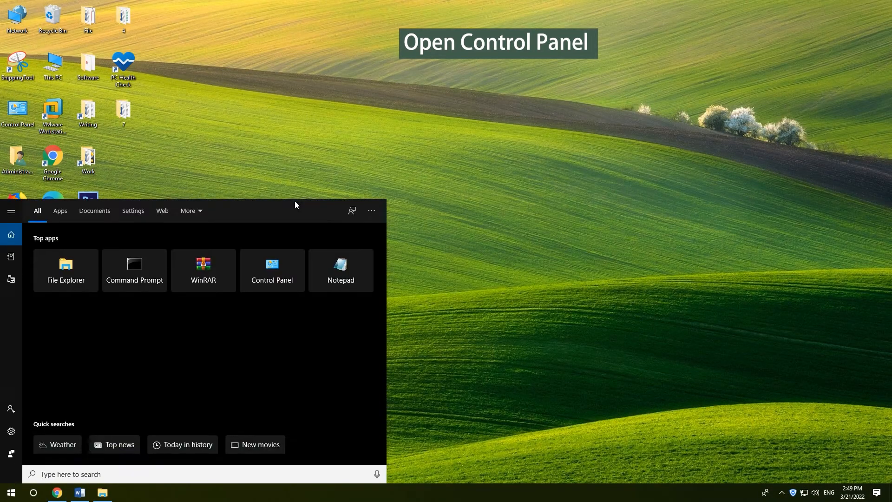
text(control panel)
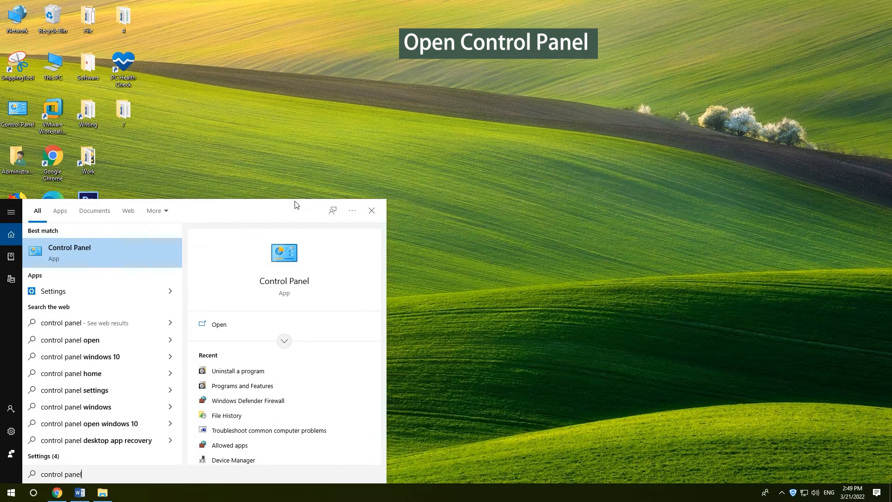
click(69, 252)
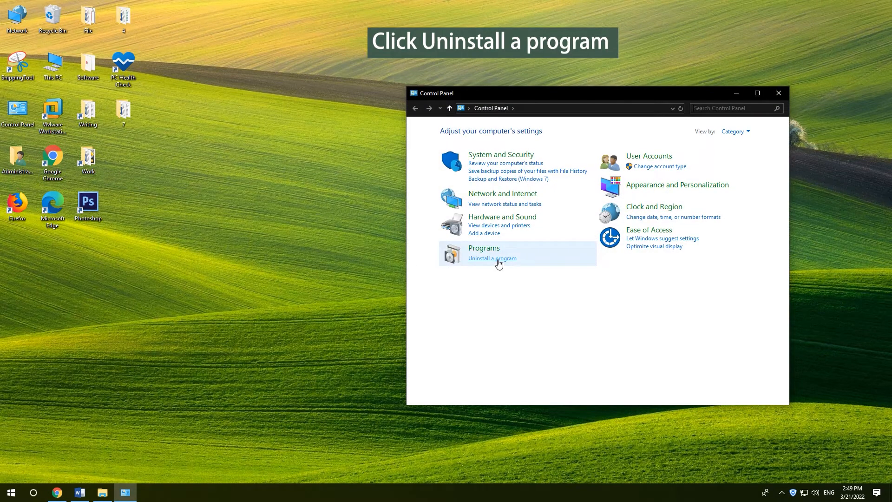
Step: Uninstall MiniTool Power Data Recovery under Programs > Uninstall a program, confirming with Yes
click(492, 257)
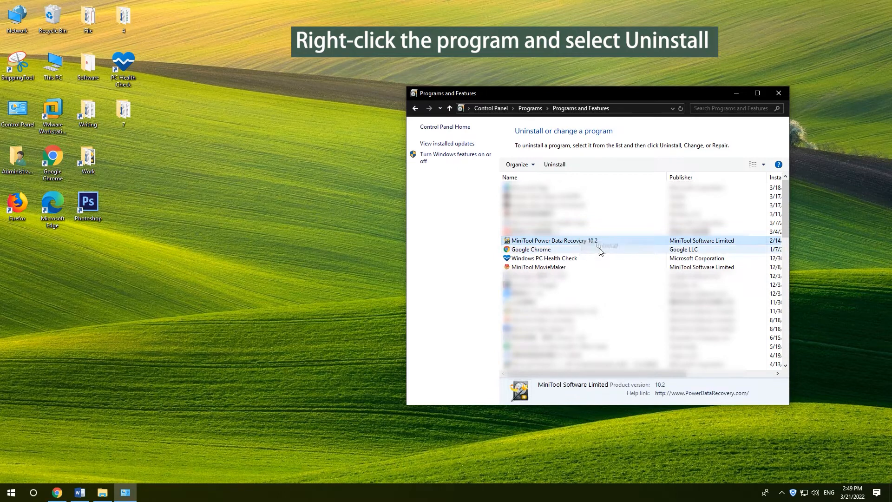
click(608, 244)
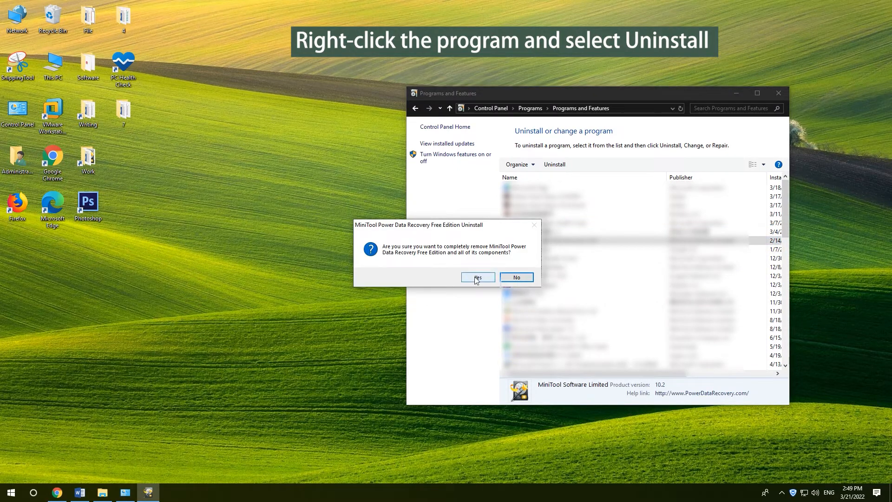
click(477, 277)
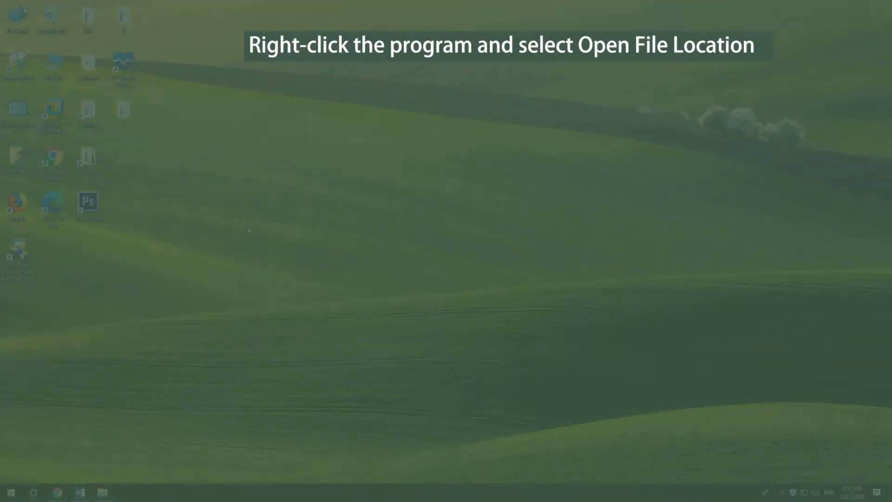
Step: Open the file location of the MiniTool Power Data Recovery desktop shortcut
right_click(18, 254)
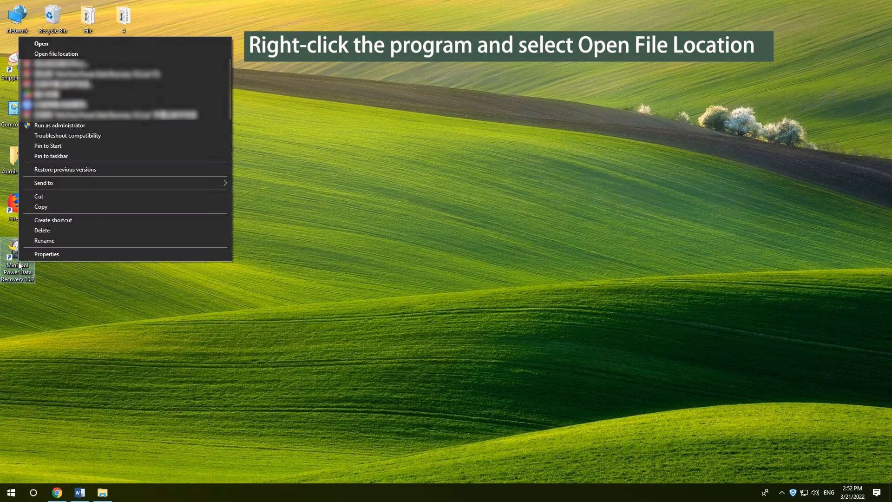
click(55, 54)
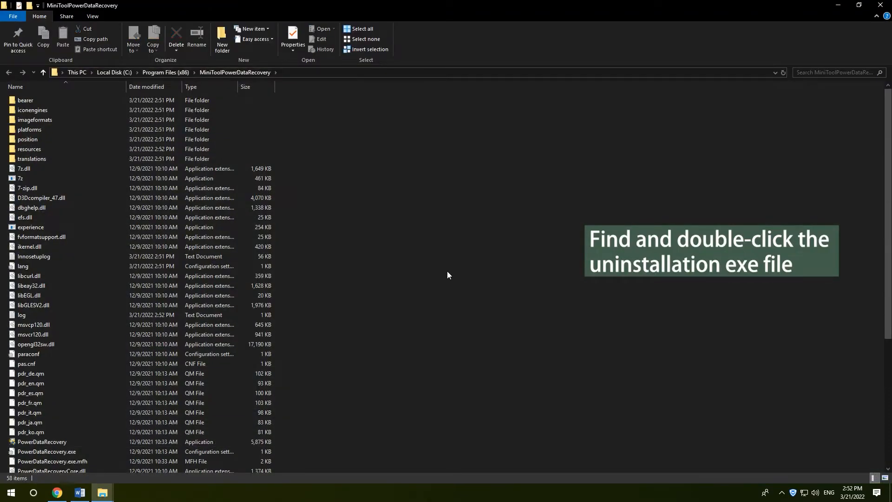
Step: Run unins000 from the program folder, confirm removal and dismiss the success message
scroll(down, 3)
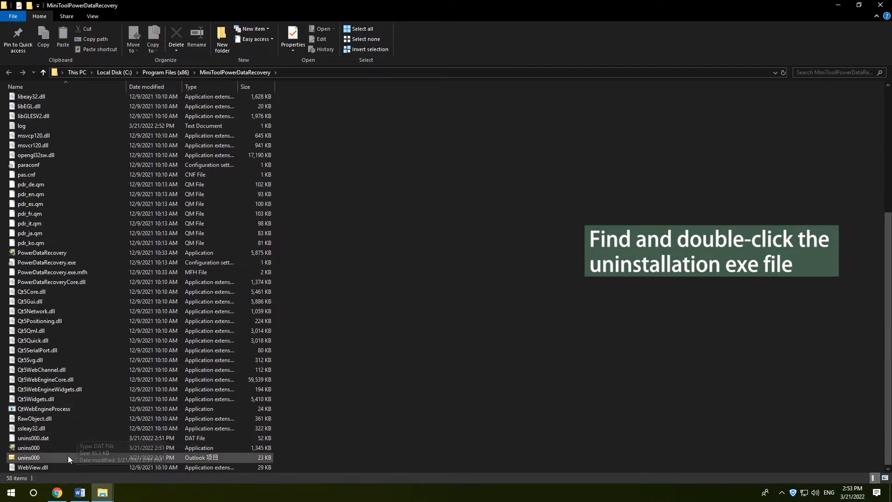
click(29, 448)
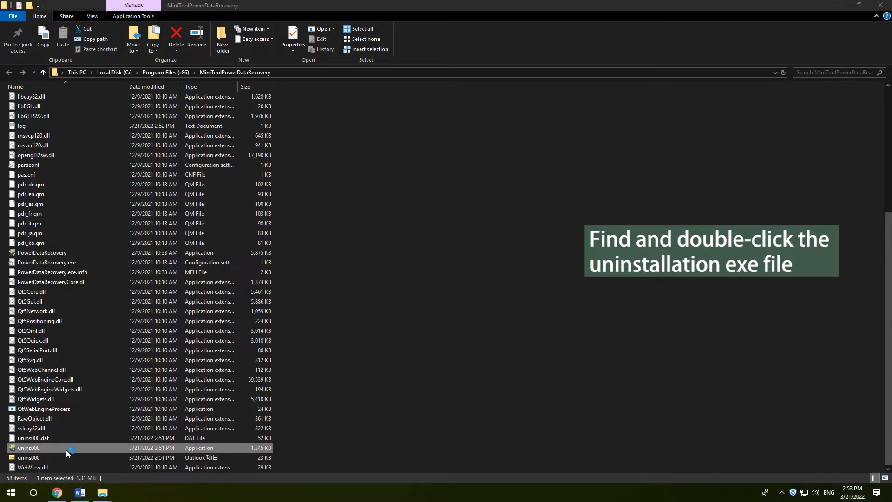
double_click(28, 448)
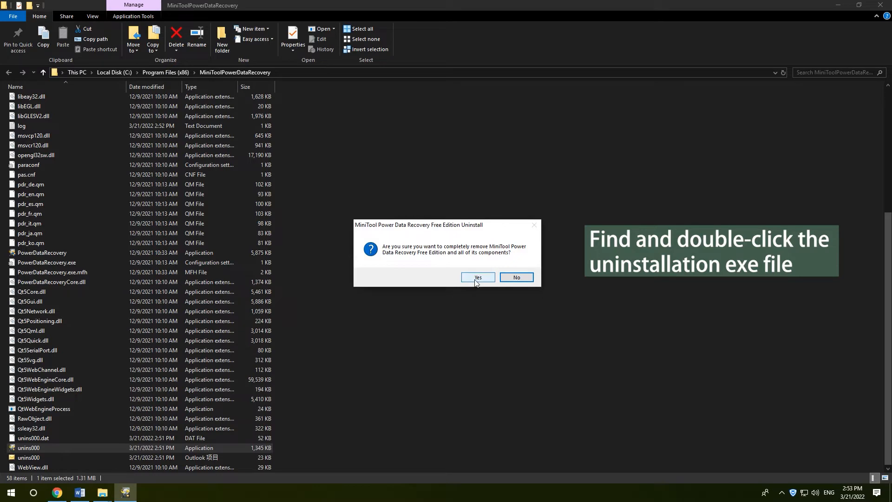
click(477, 277)
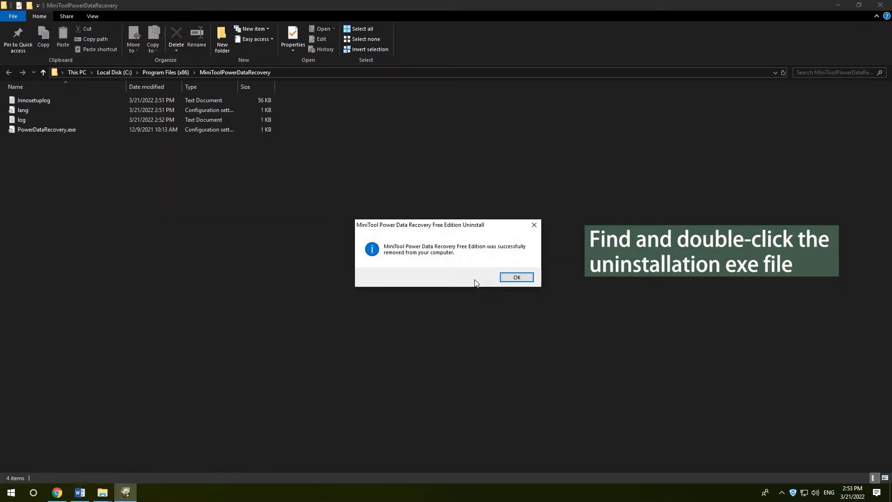
click(515, 277)
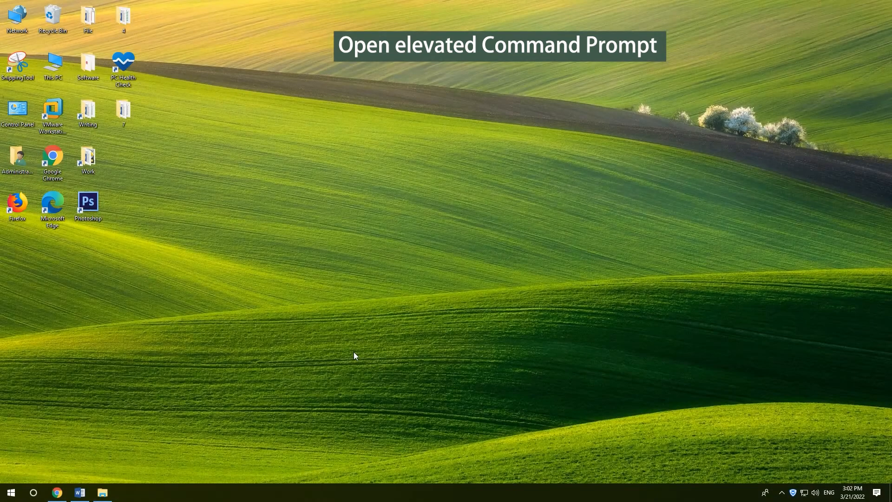
Step: Start wmic and enter 'product get name' to list installed products
text(cm)
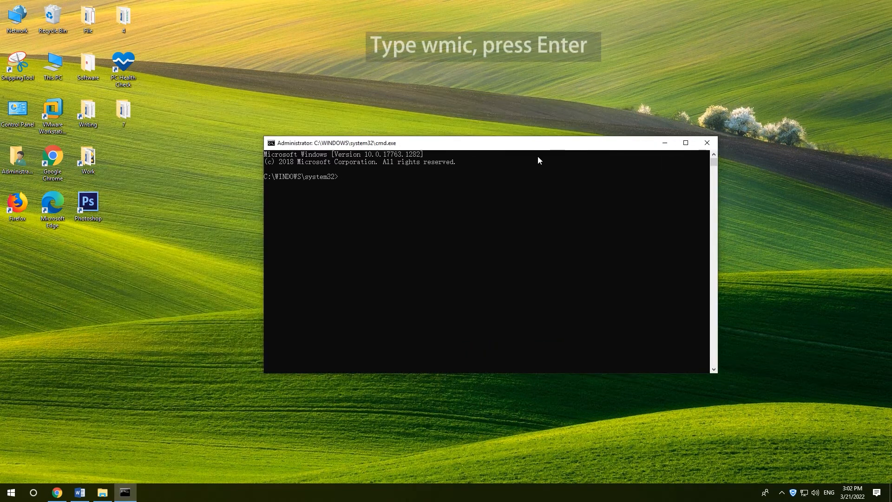
key(Enter)
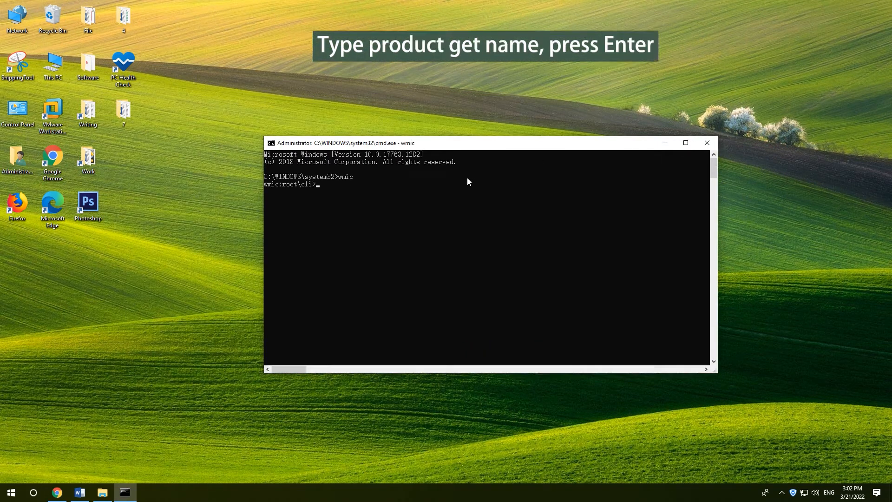
text(p)
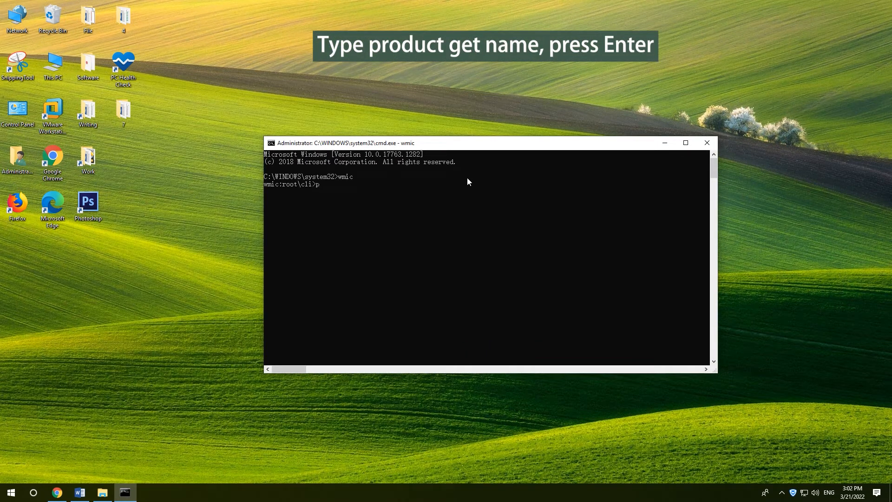
text(roduct g)
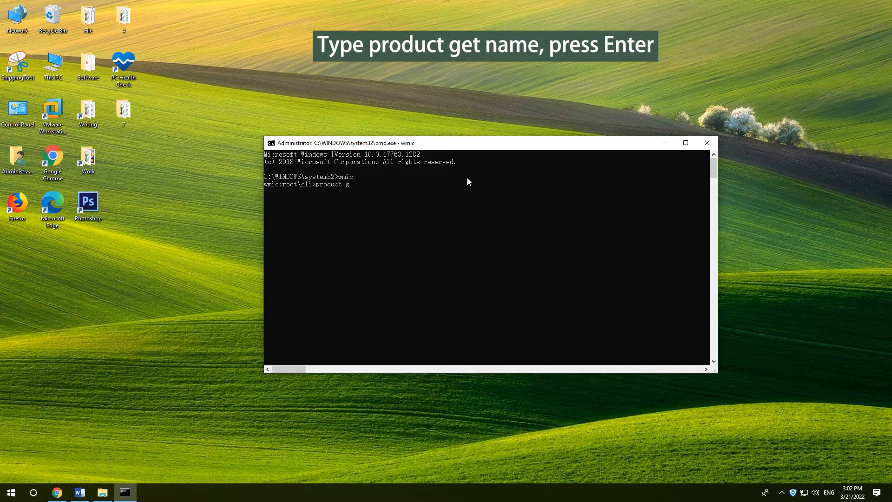
text(et name)
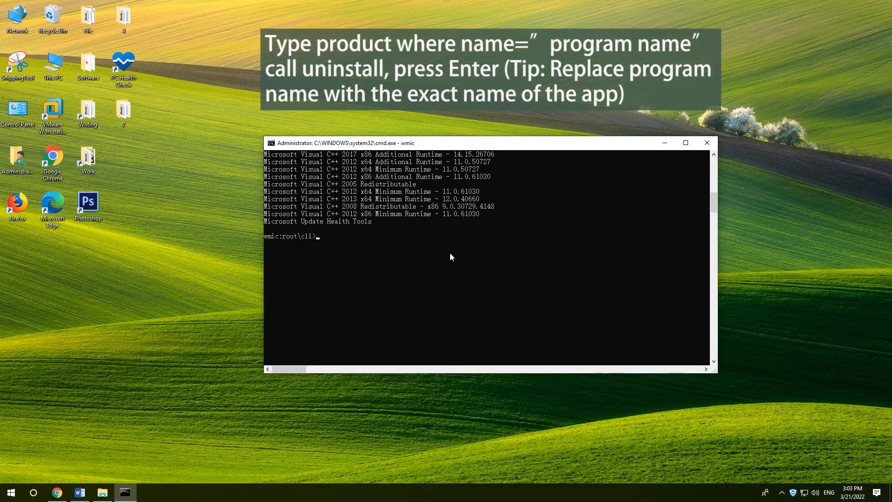
Step: Run 'product where name="Windows PC Health Check" call uninstall' and confirm with Y
text(product)
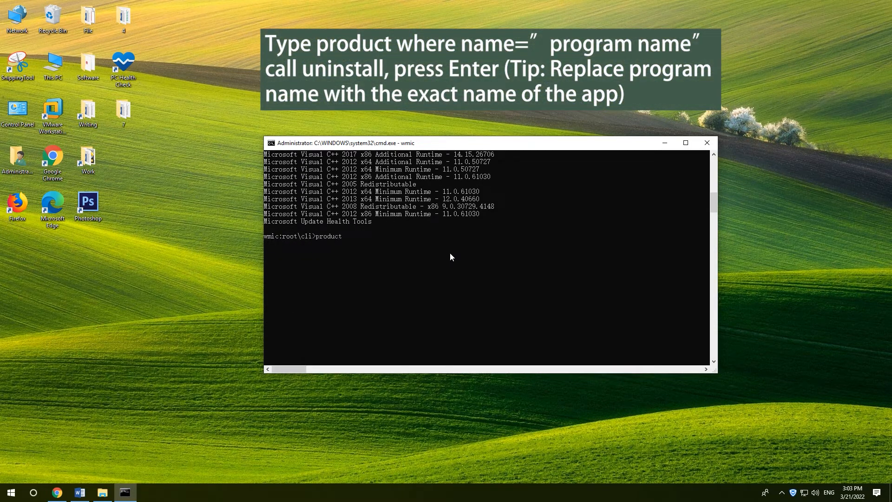
text(where name)
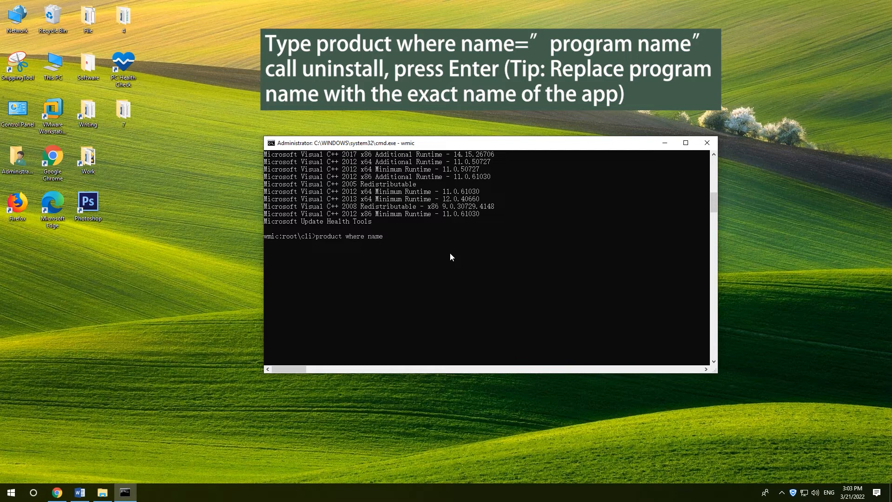
text(=")
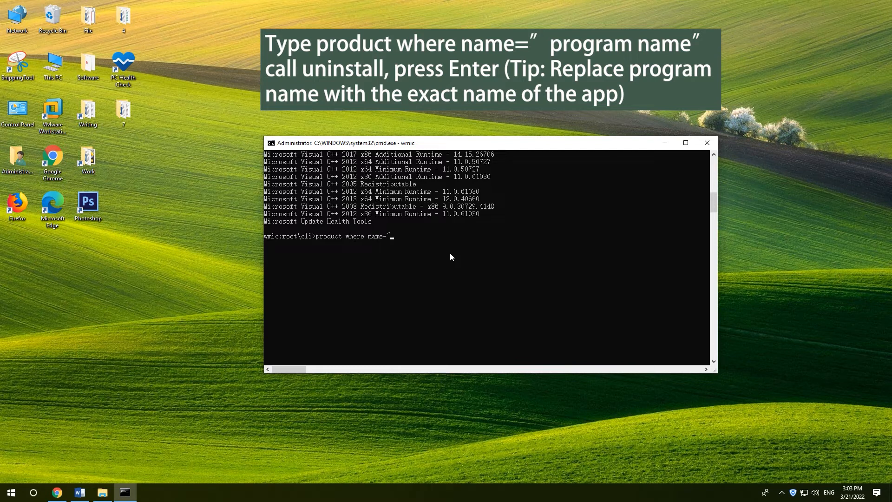
text(Windows PC Health)
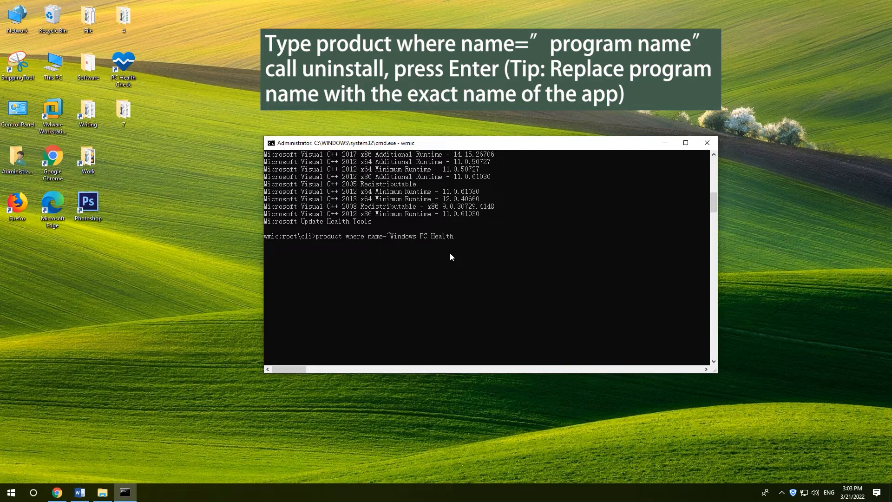
text(Check" cal)
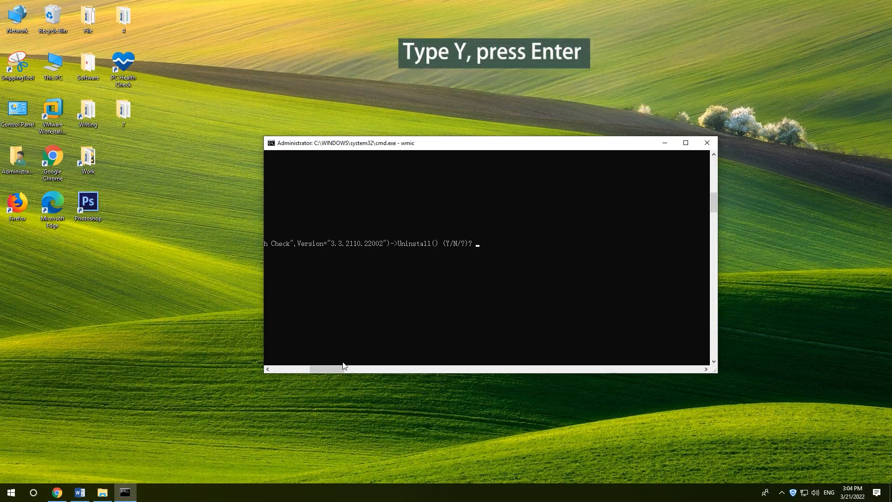
text(Y)
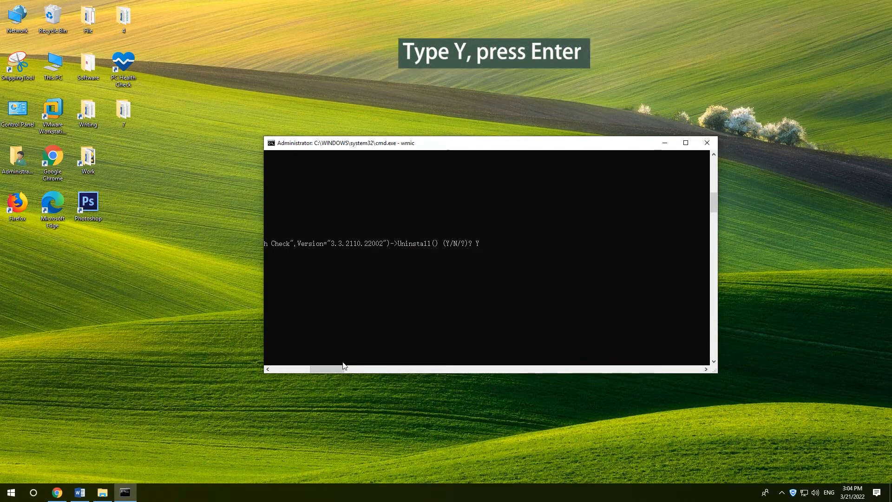
key(Enter)
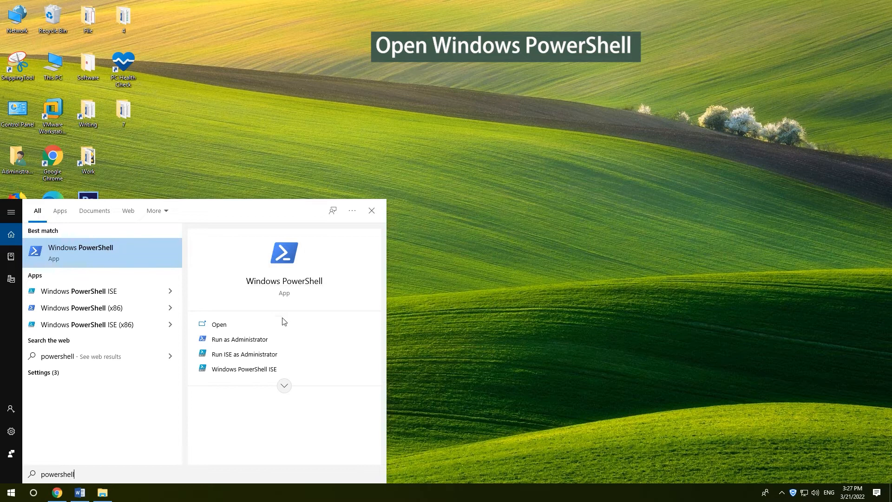
Step: Run Windows PowerShell as administrator from the search results
click(218, 324)
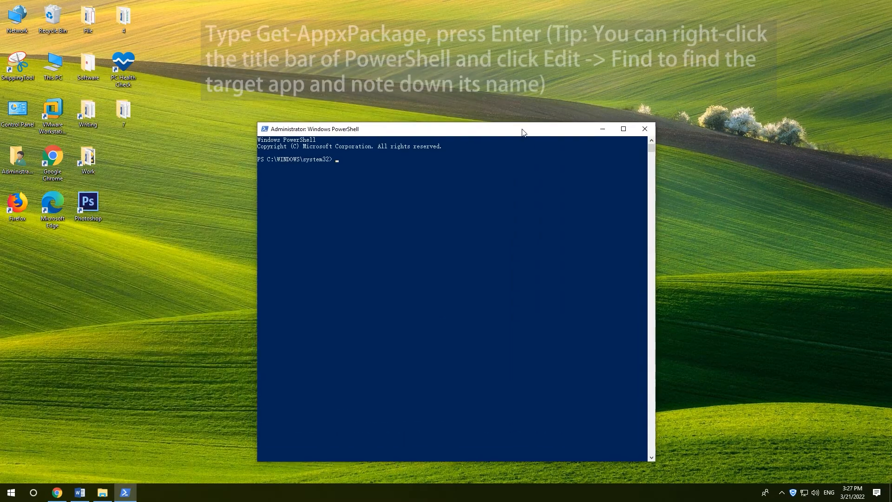
Step: List packages with Get-AppxPackage, then type Remove-AppxPackage Microsoft.MSPaint
text(Get)
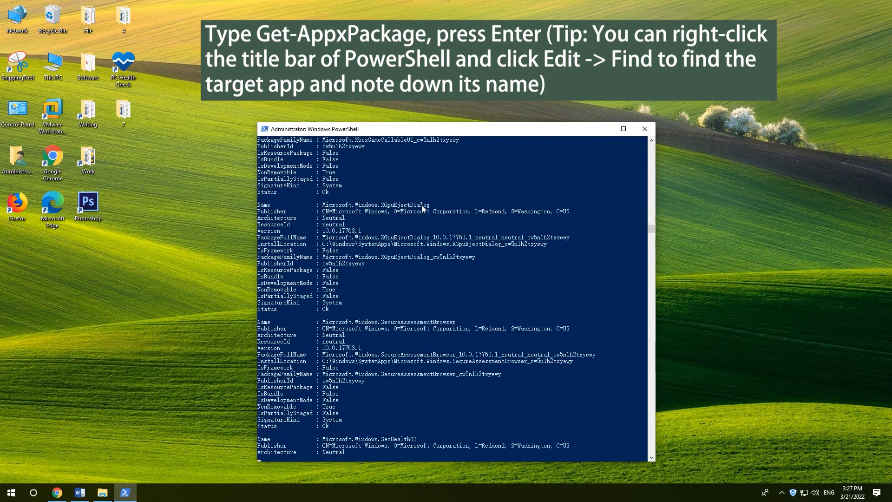
scroll(down, 3)
text(Remove-AppxP)
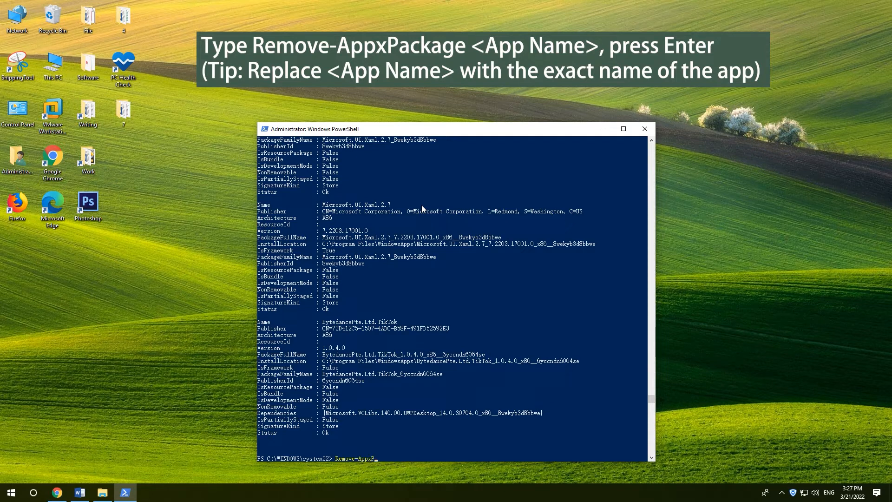
text(ackage)
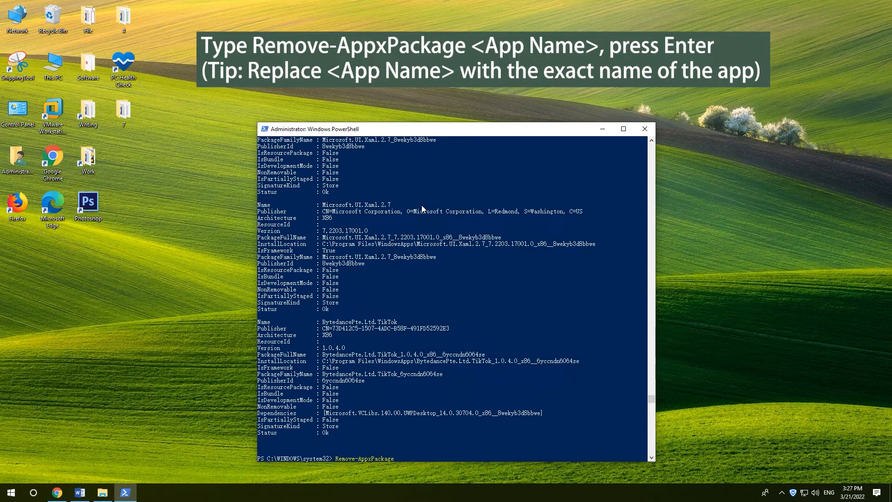
text(Microsoft.)
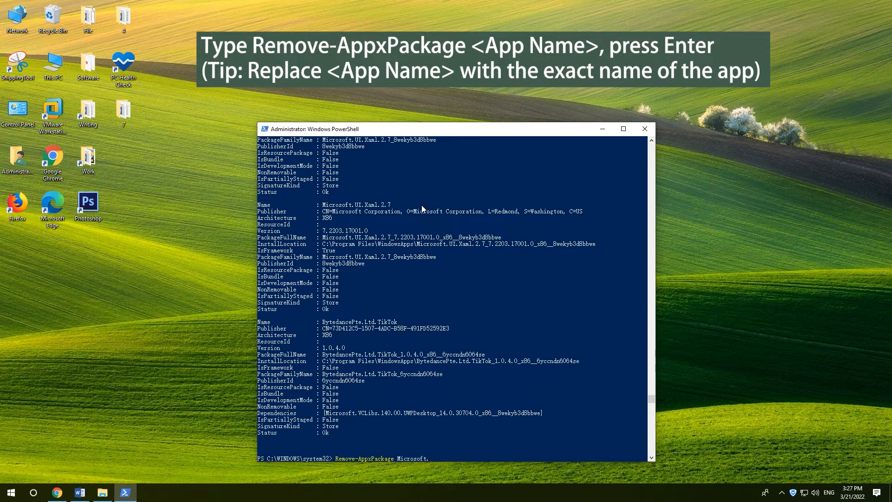
text(MSPaint)
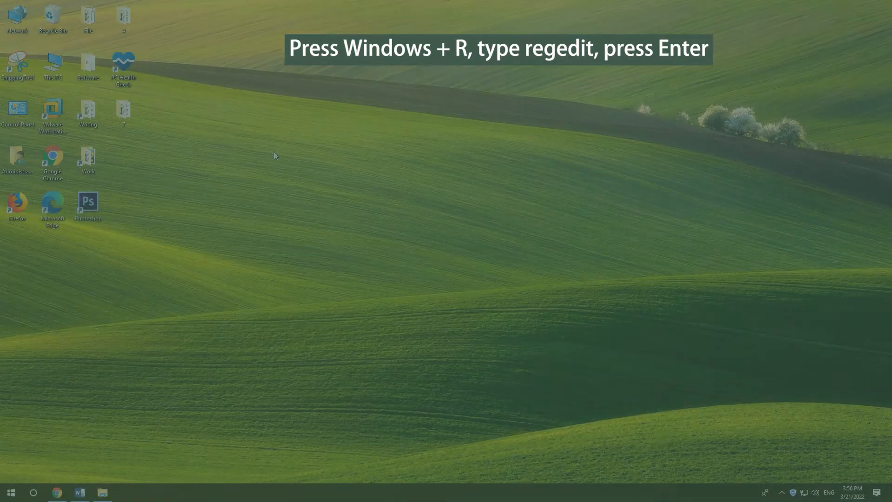
Step: Launch regedit from the Win+R Run dialog
key(win+r)
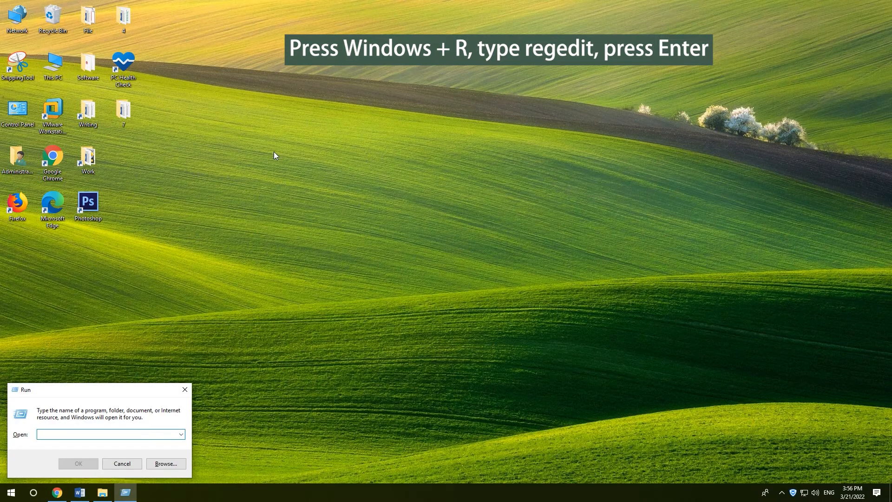
text(rege)
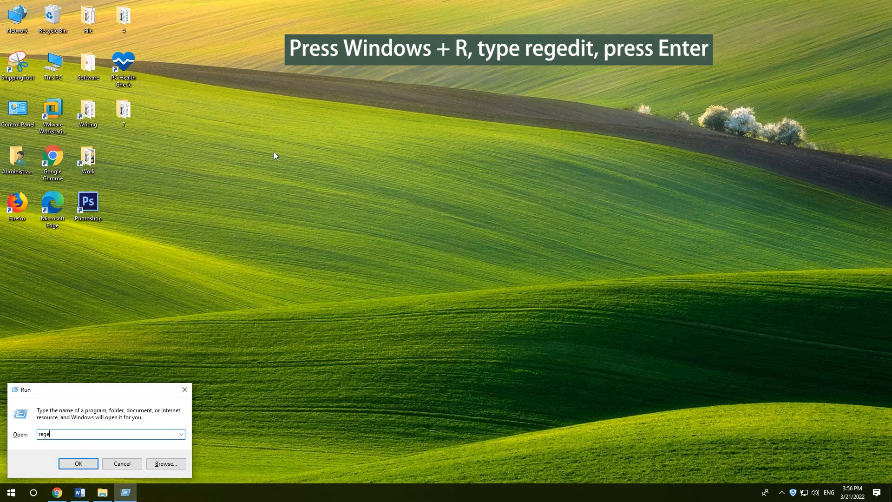
key(enter)
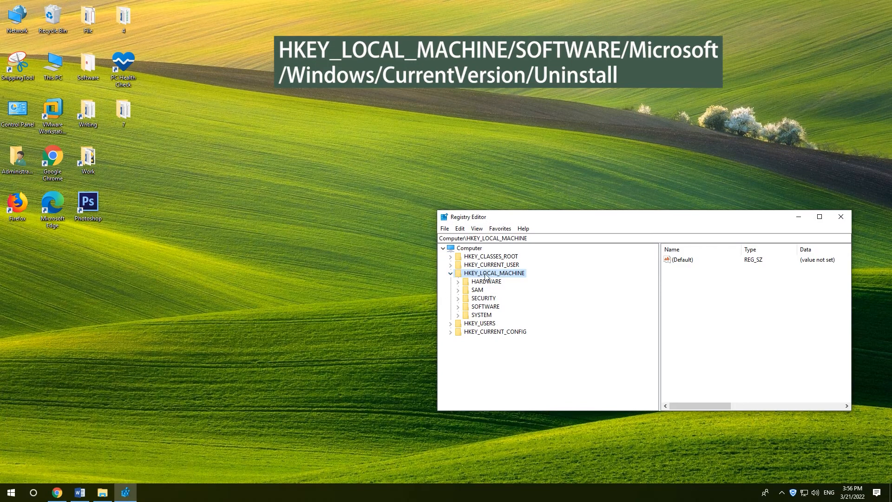
Step: Expand SOFTWARE > Microsoft > Windows > CurrentVersion down to the Uninstall key in the registry tree
click(458, 306)
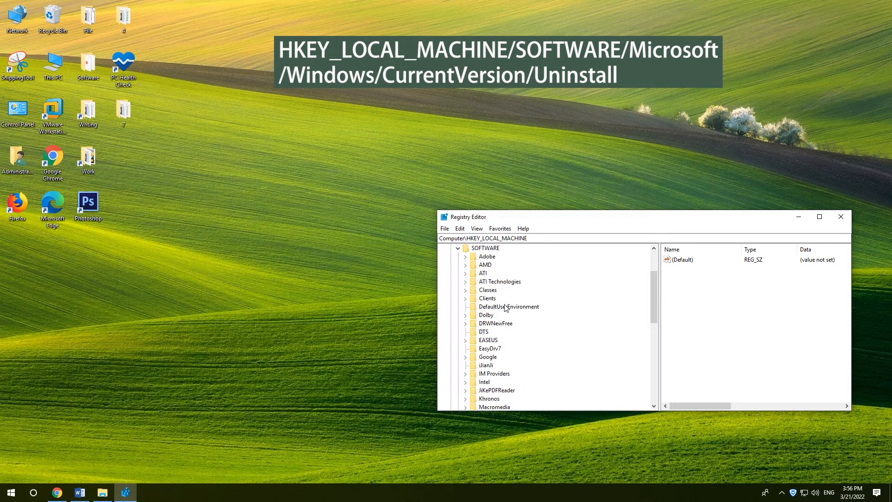
click(465, 247)
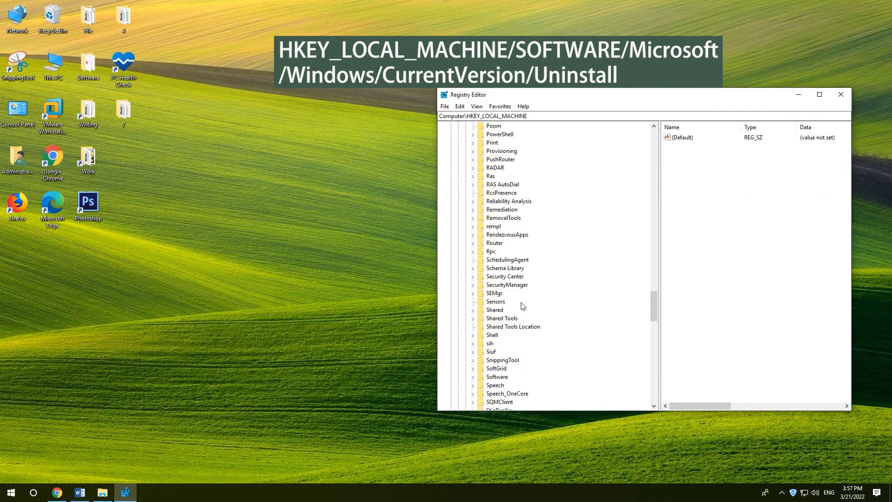
scroll(down, 3)
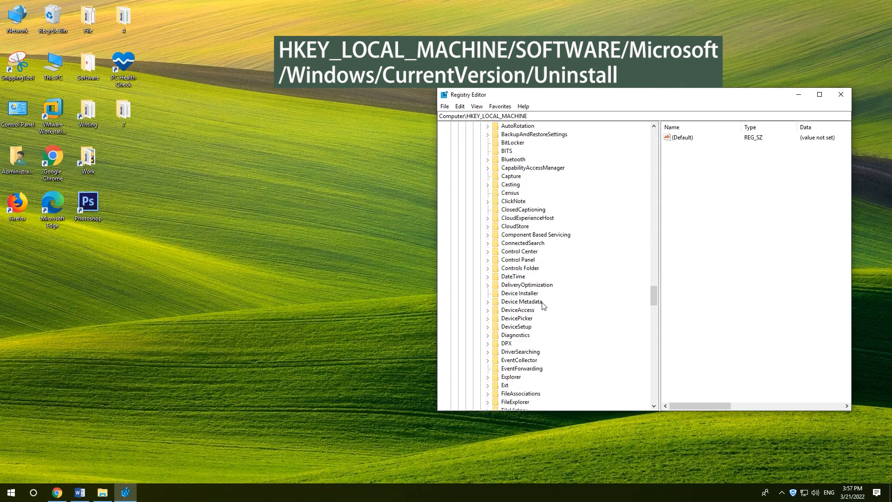
scroll(down, 3)
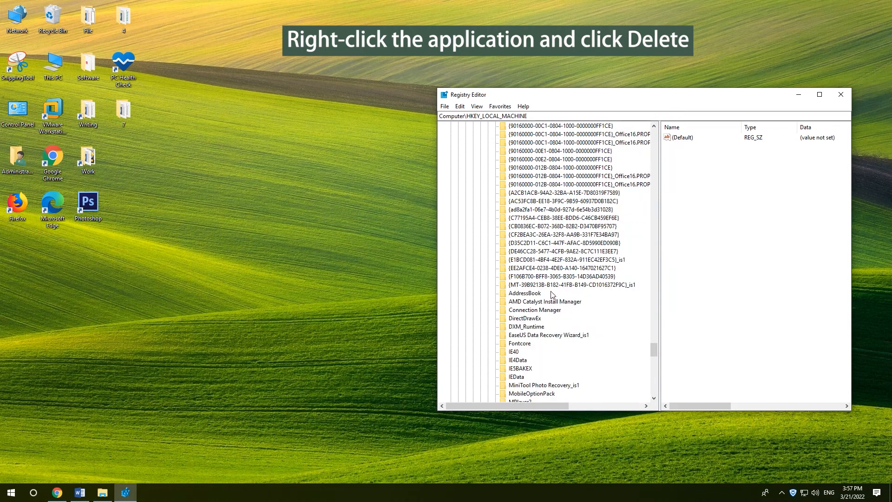
Step: Bring up the context menu on the MiniTool Photo Recovery_is1 key to delete it
right_click(543, 360)
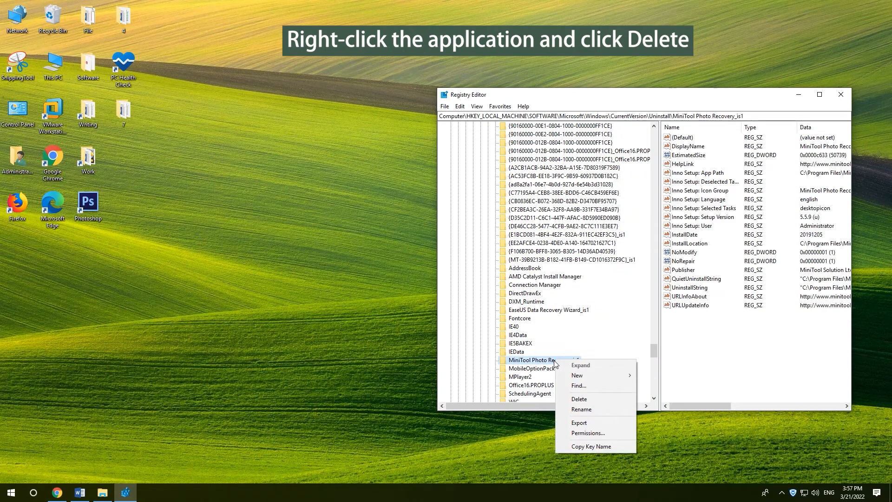
mouse_move(579, 398)
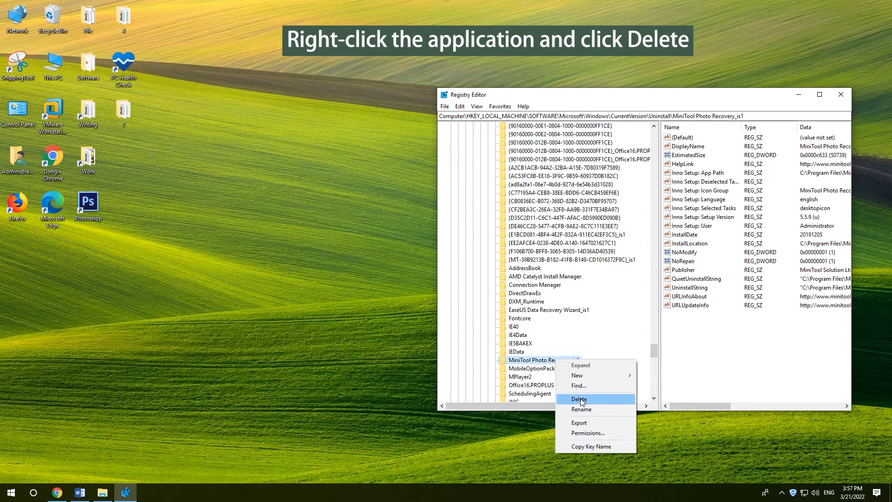